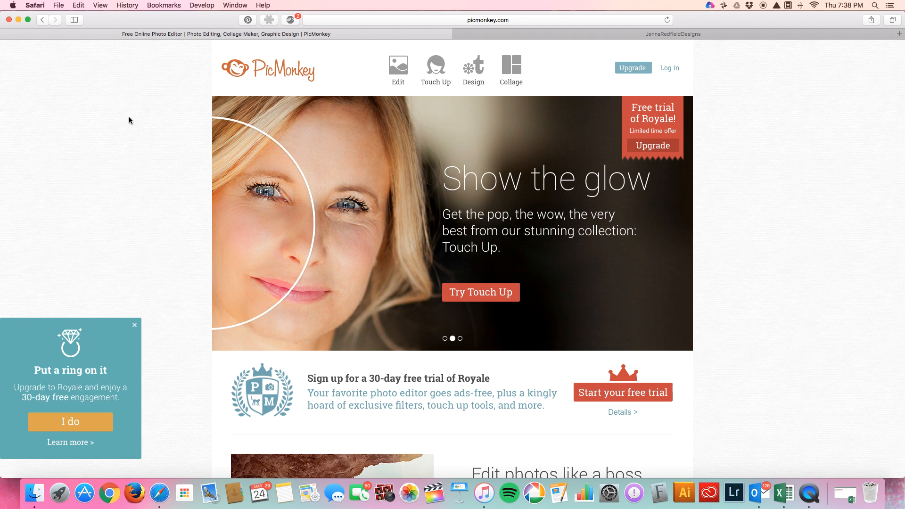
mouse_move(357, 72)
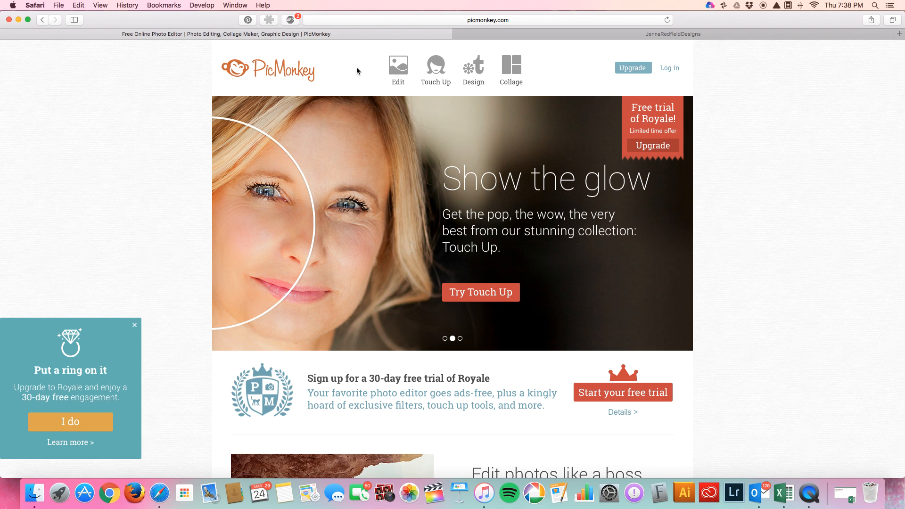
Start a new edit and choose to load the photo from the computer
click(398, 66)
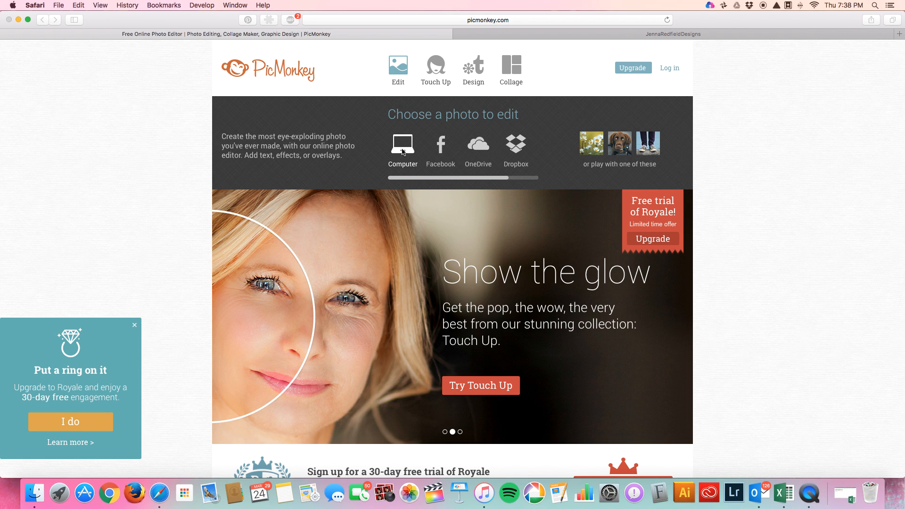
click(402, 144)
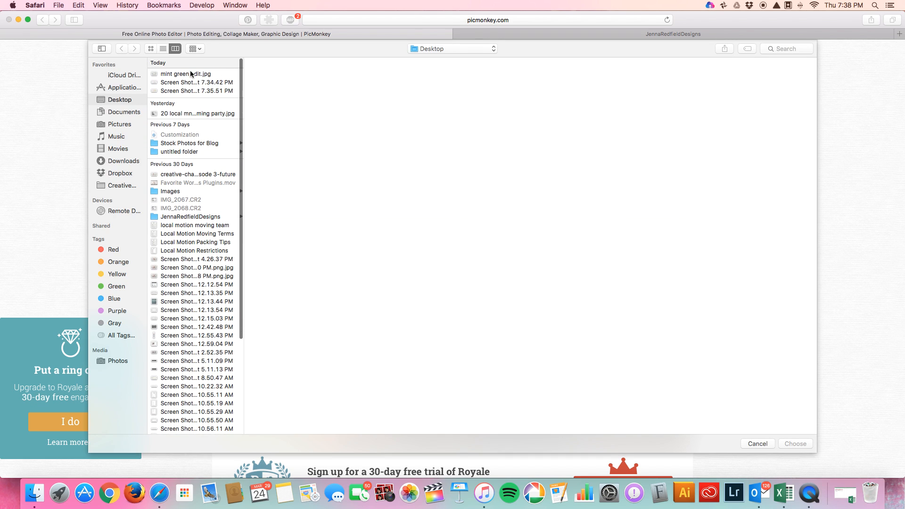
Load 'mint green edit.jpg', the desk photo with a blank monitor, into the editor
click(185, 74)
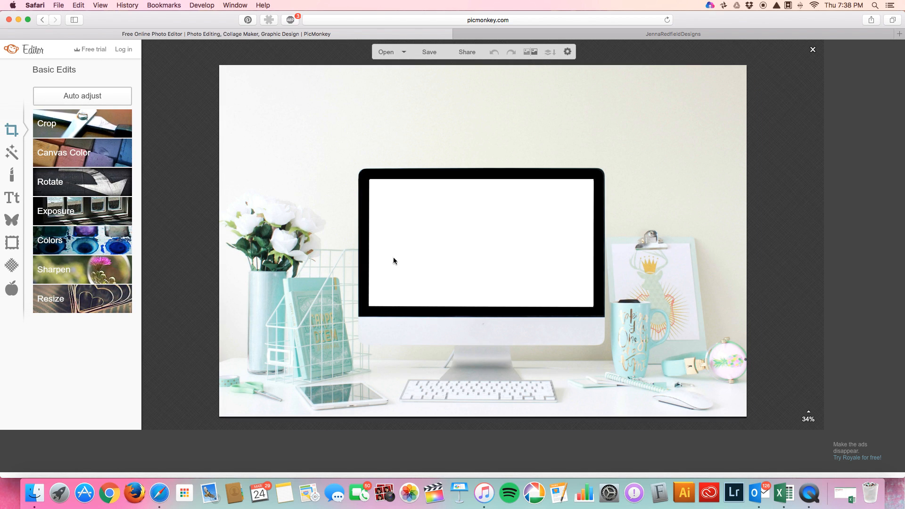
mouse_move(178, 197)
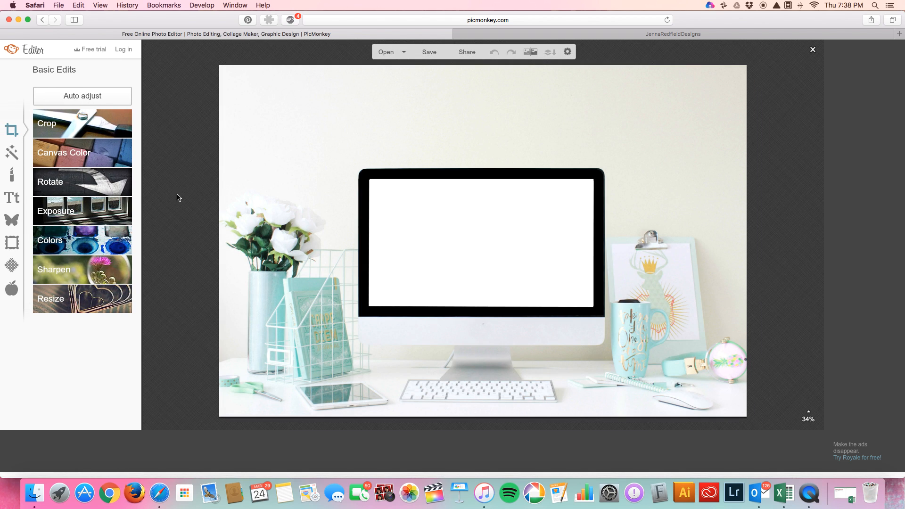
mouse_move(446, 253)
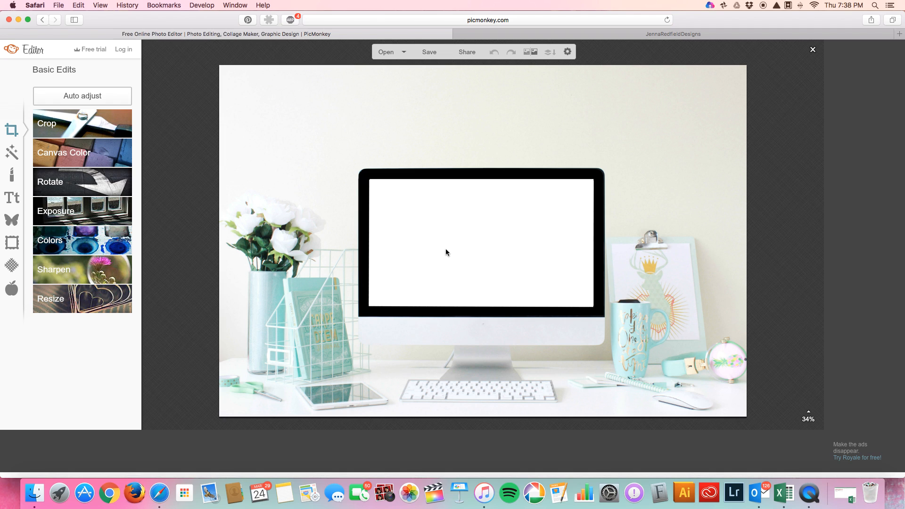
mouse_move(11, 220)
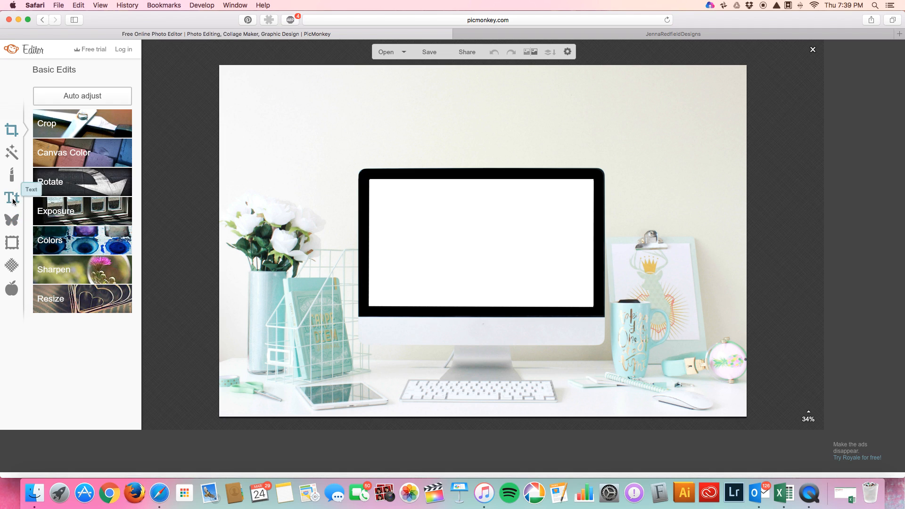
Switch to the Text tool and browse down the font list to Trashhand
click(11, 198)
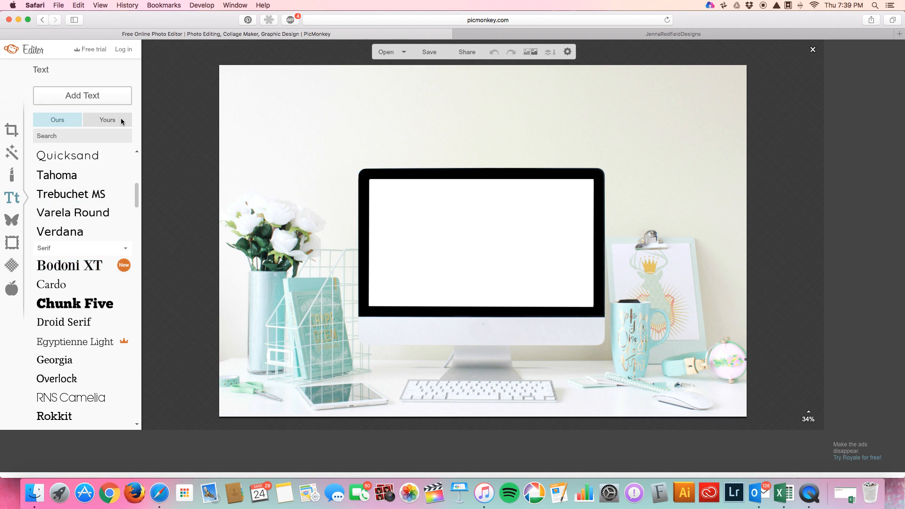
scroll(down, 3)
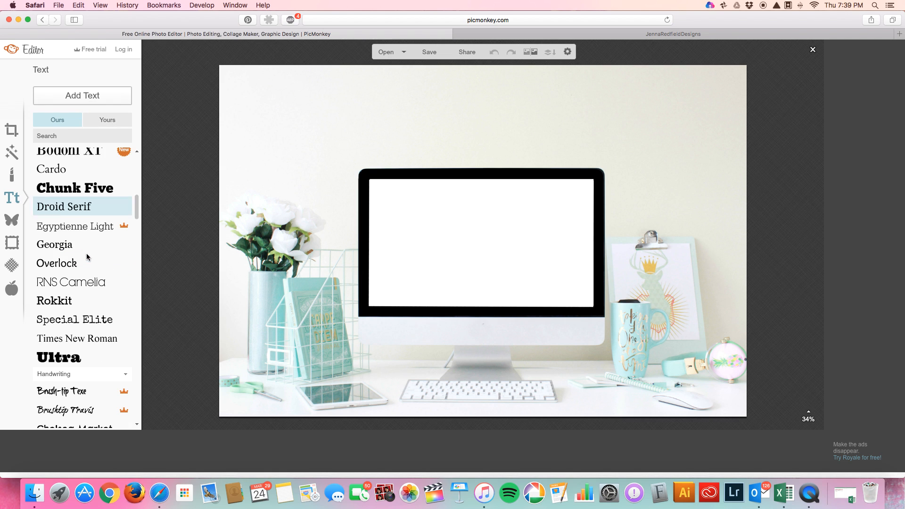
scroll(down, 3)
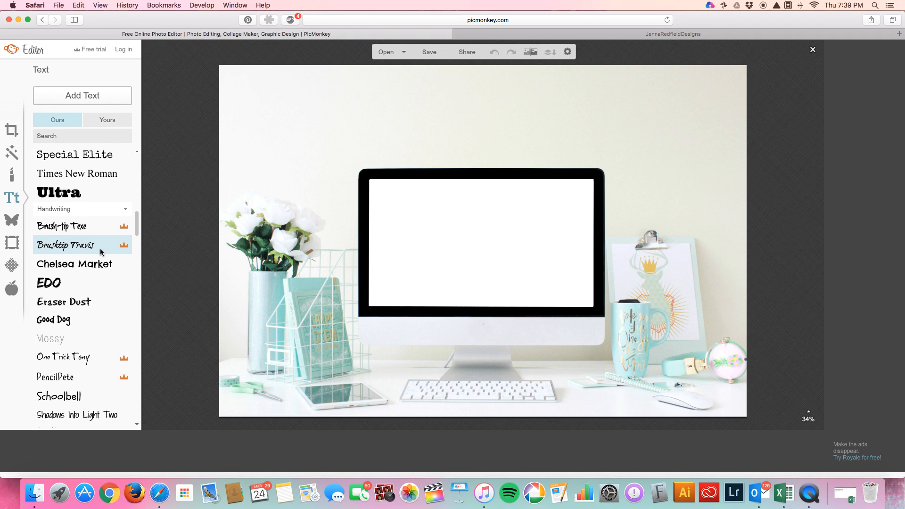
scroll(down, 3)
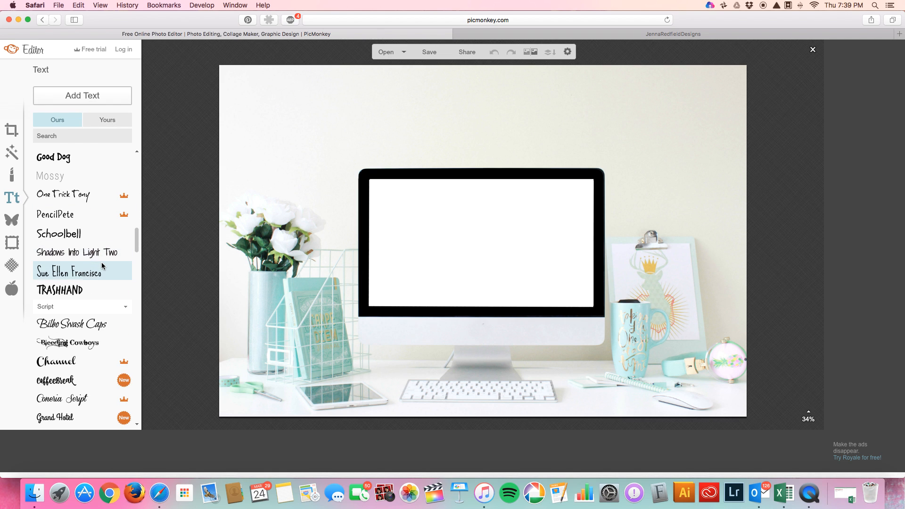
scroll(down, 3)
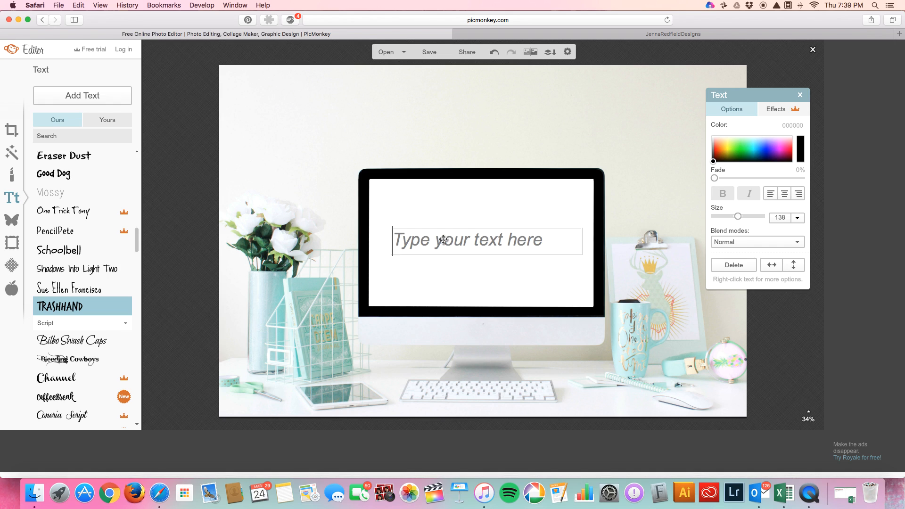
text(YOU)
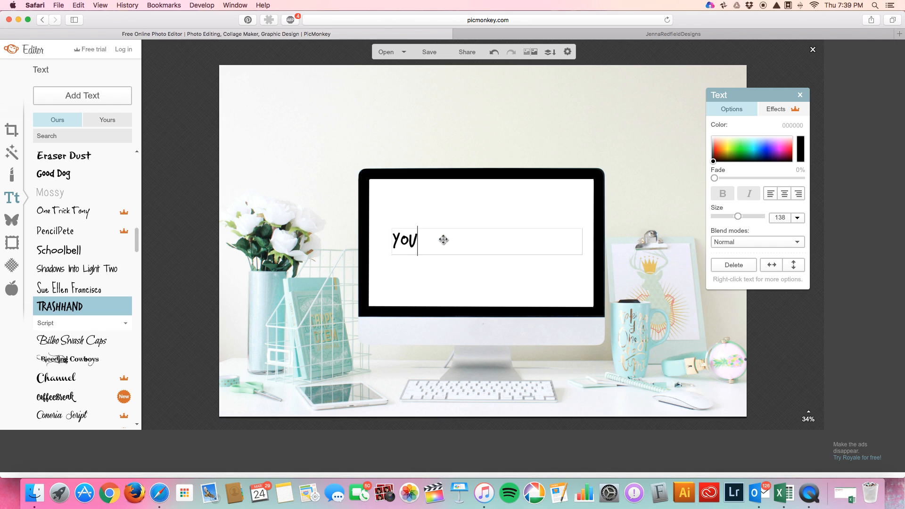
text(R MESSAGE)
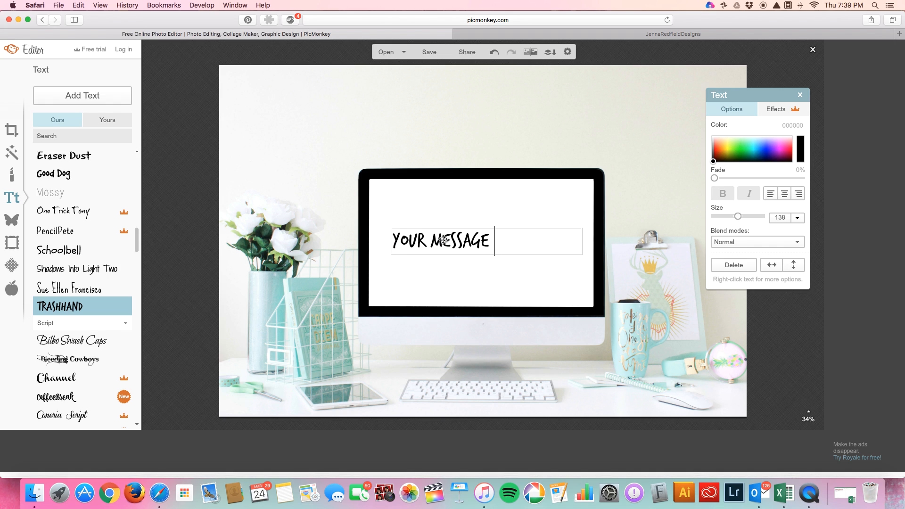
text(HERE)
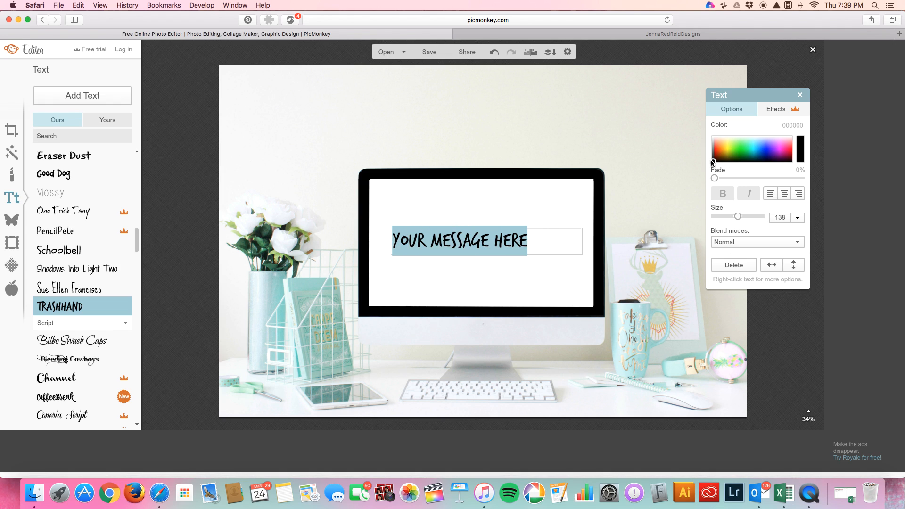
click(748, 143)
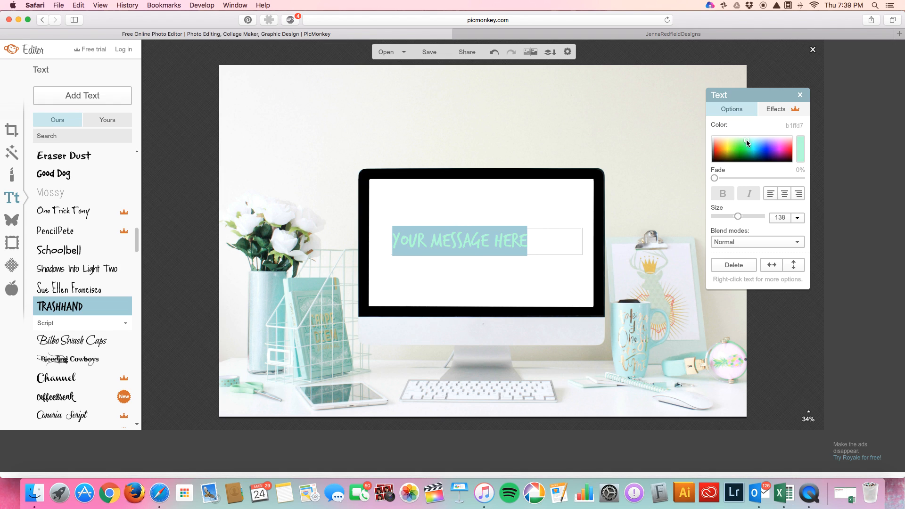
mouse_move(429, 276)
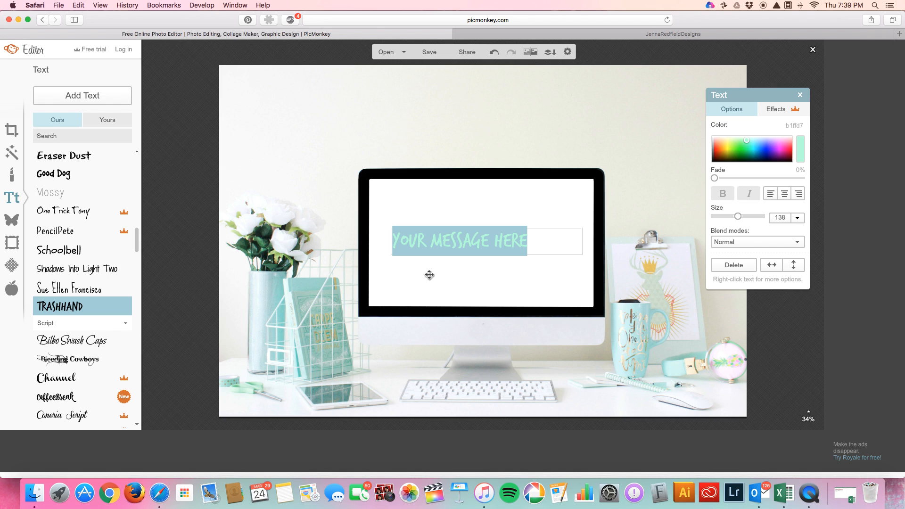
drag(738, 216, 746, 216)
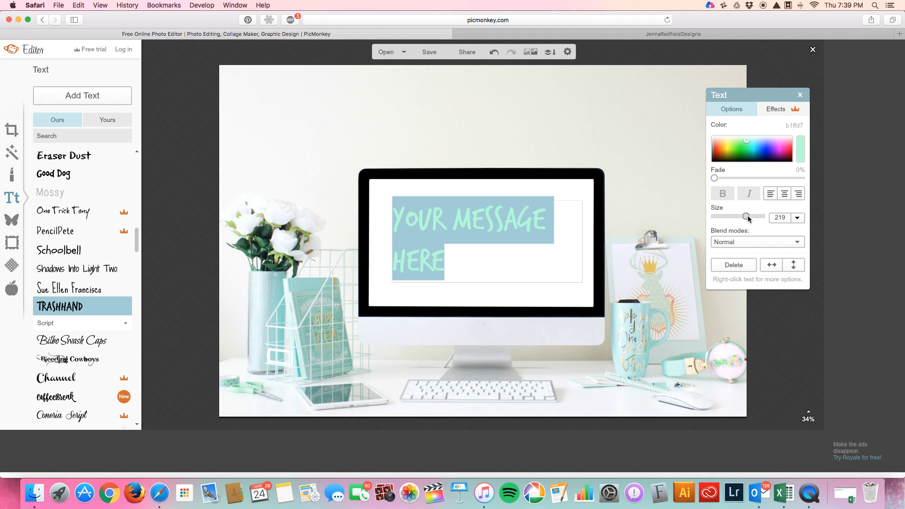
click(784, 193)
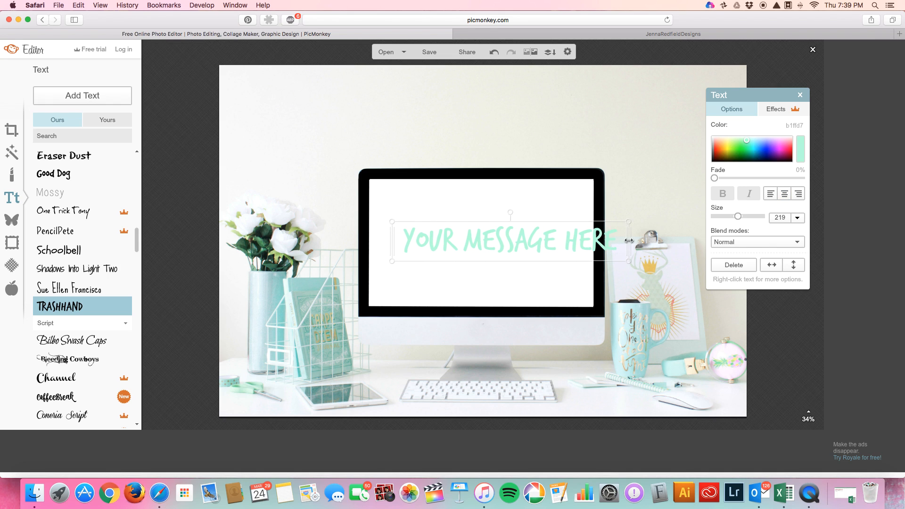
drag(628, 241, 602, 242)
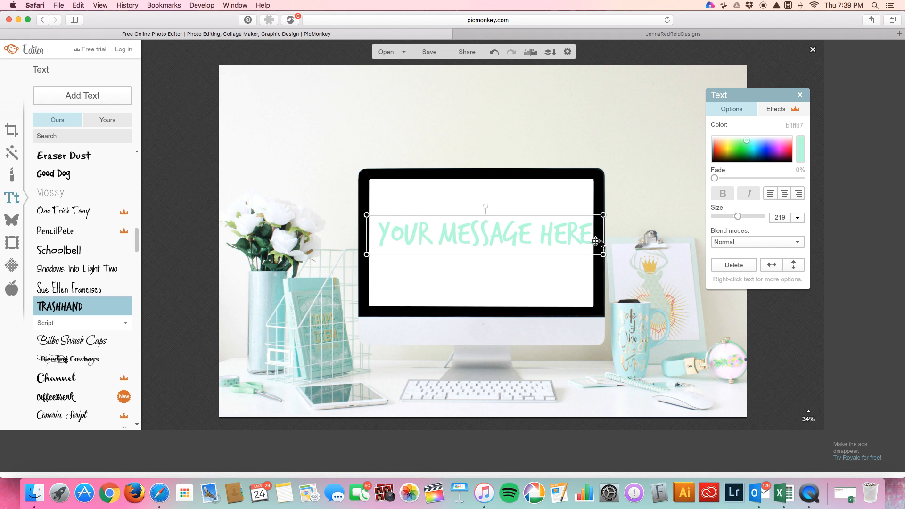
drag(603, 233, 581, 233)
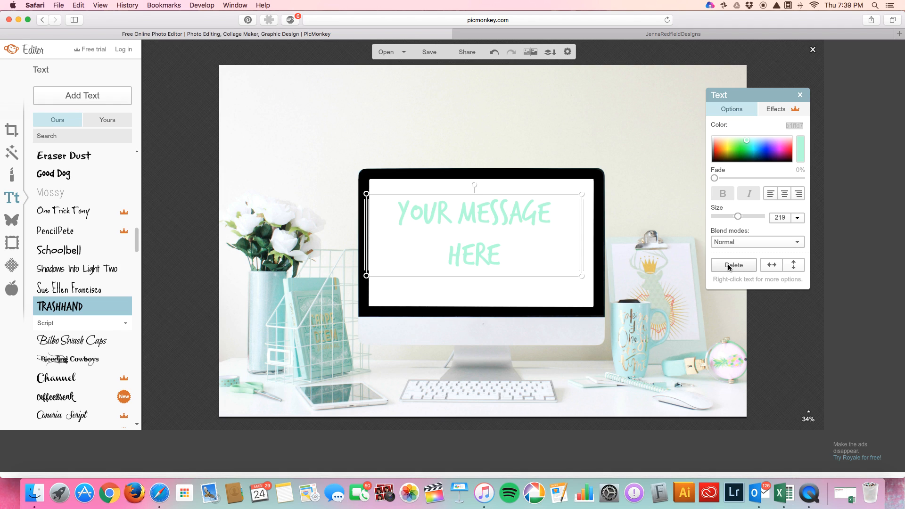
click(734, 265)
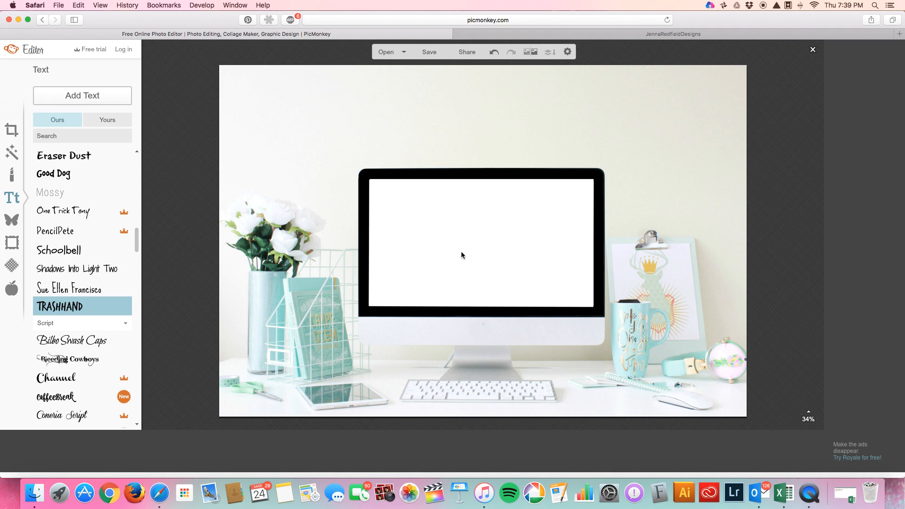
Go to Overlays and choose to upload your own overlay image
click(11, 221)
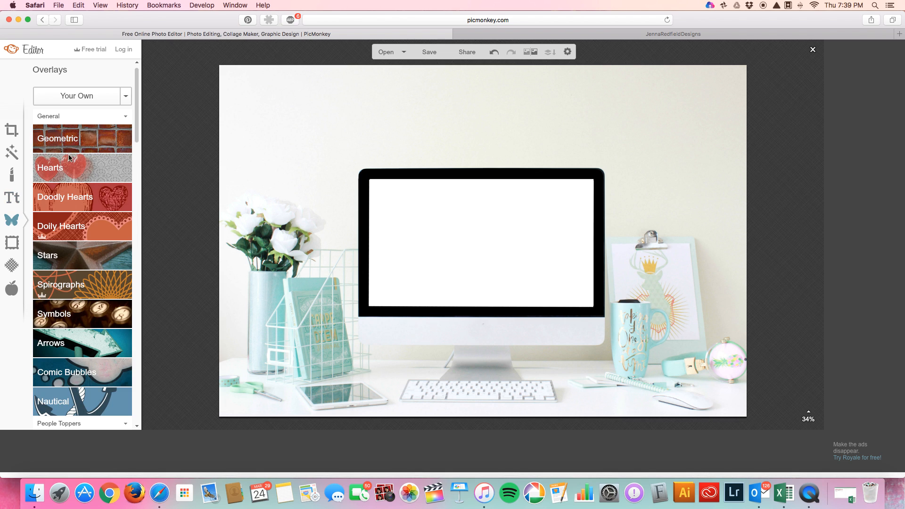
scroll(down, 3)
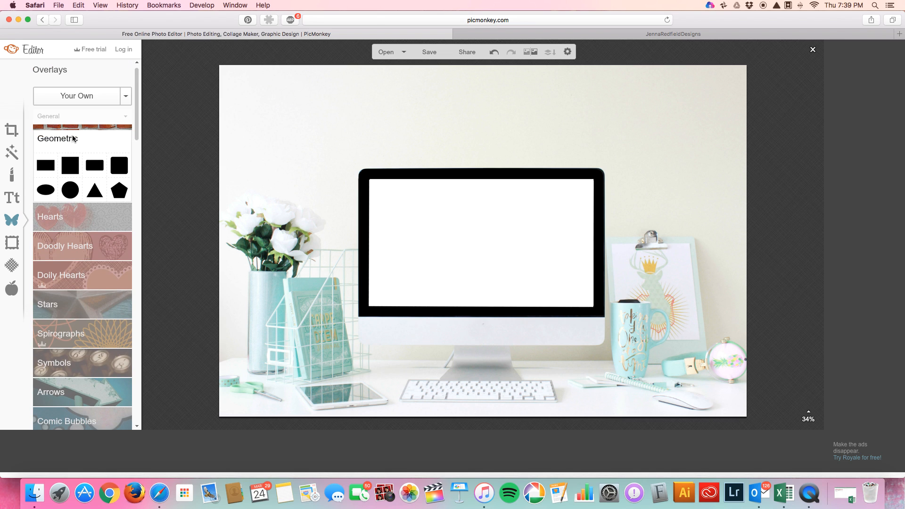
click(76, 96)
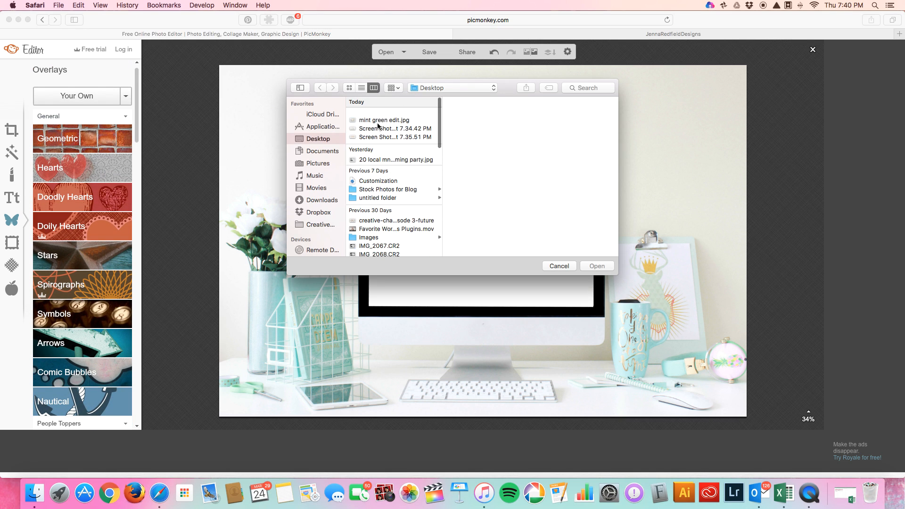
Add the Jenna Redfield Designs logo screenshot as an overlay on the monitor screen
click(394, 130)
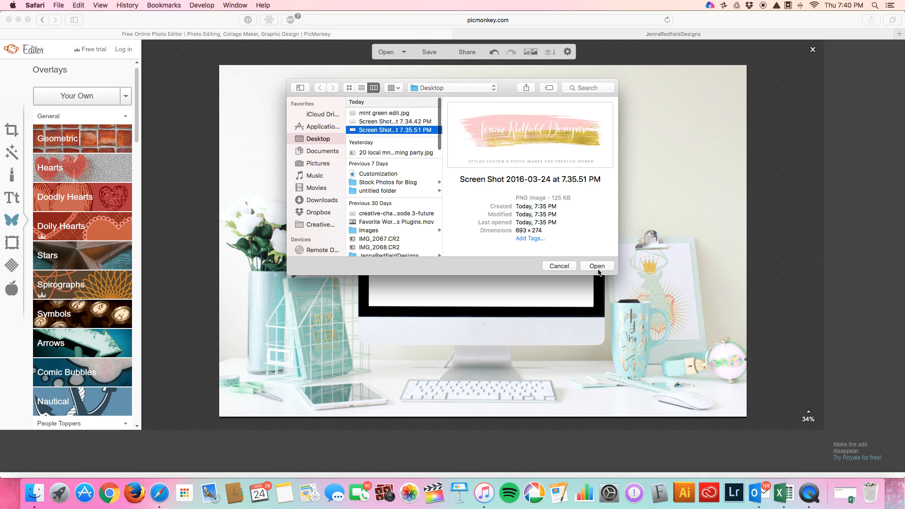
click(597, 266)
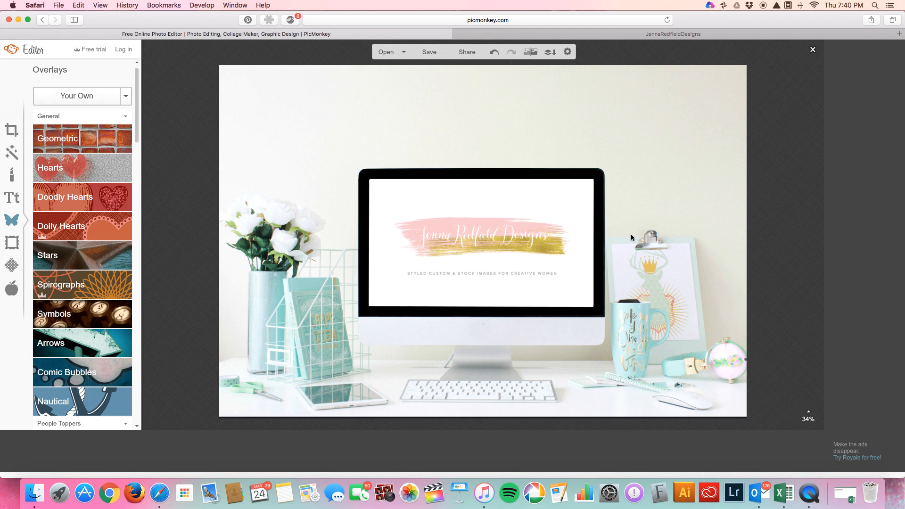
click(429, 51)
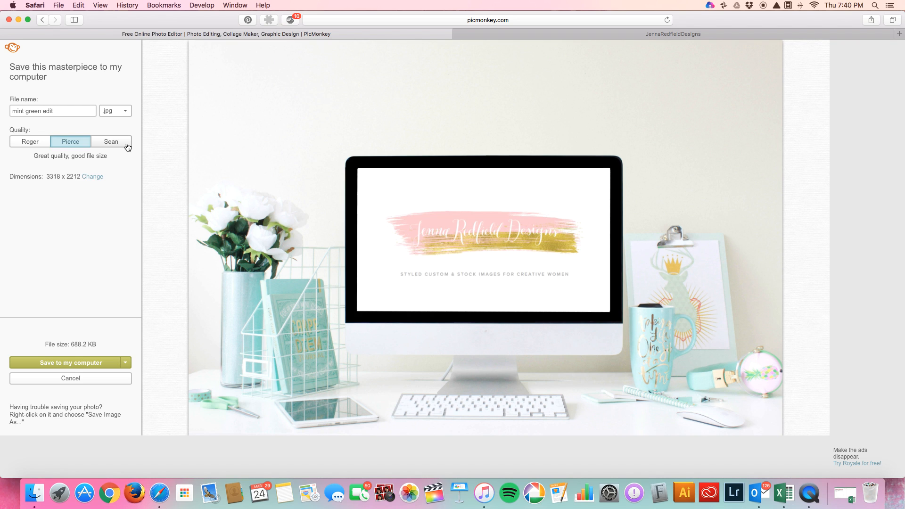
mouse_move(331, 216)
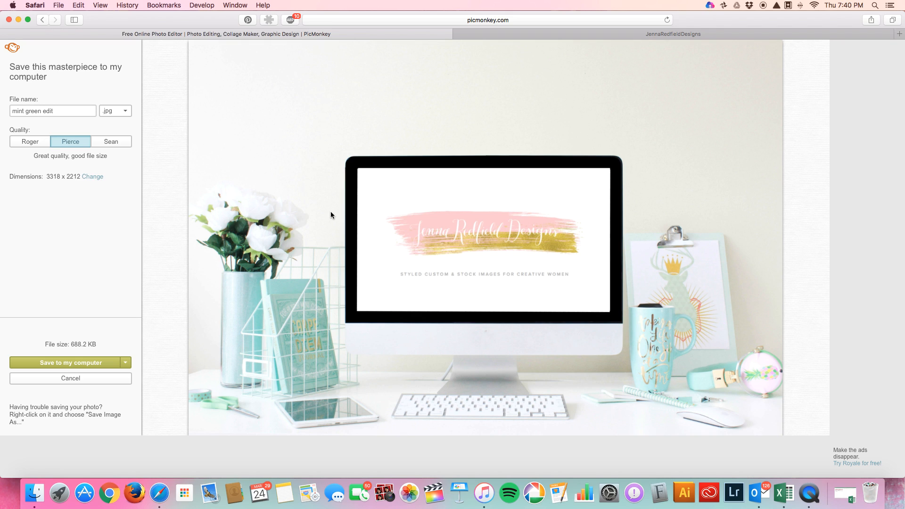
mouse_move(339, 210)
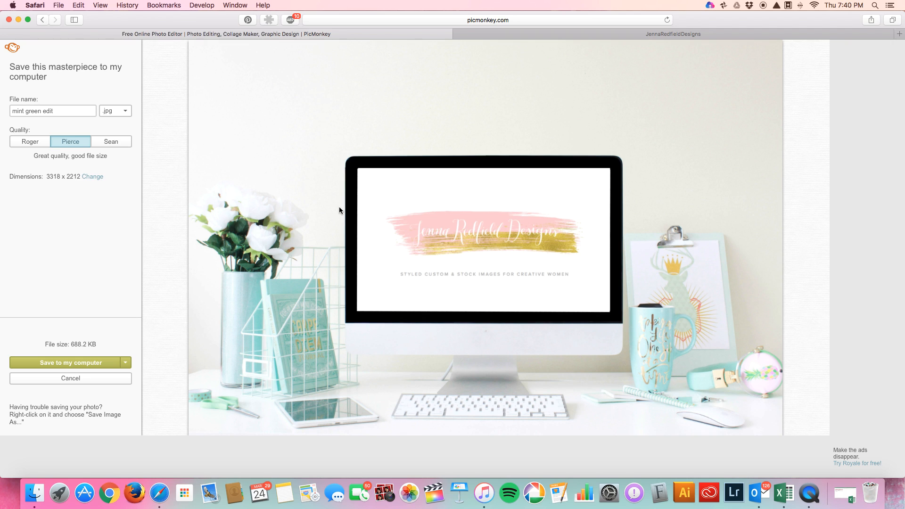
mouse_move(314, 258)
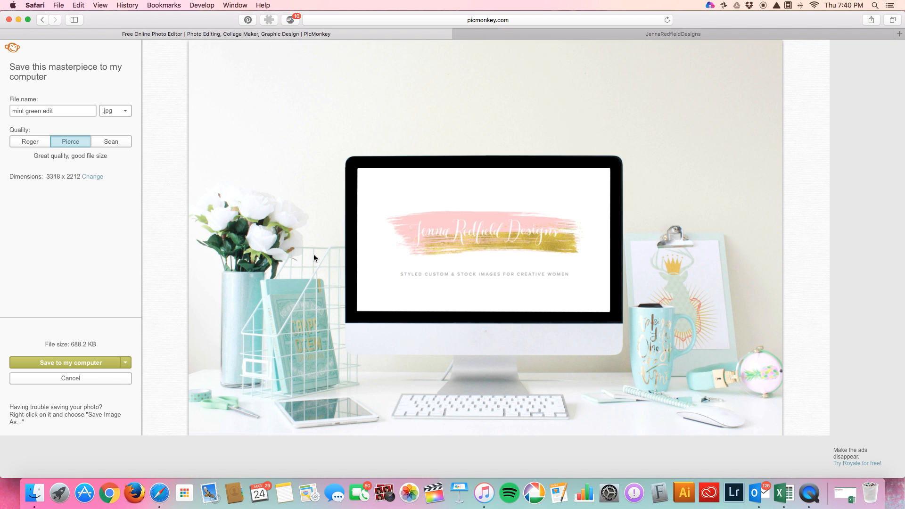